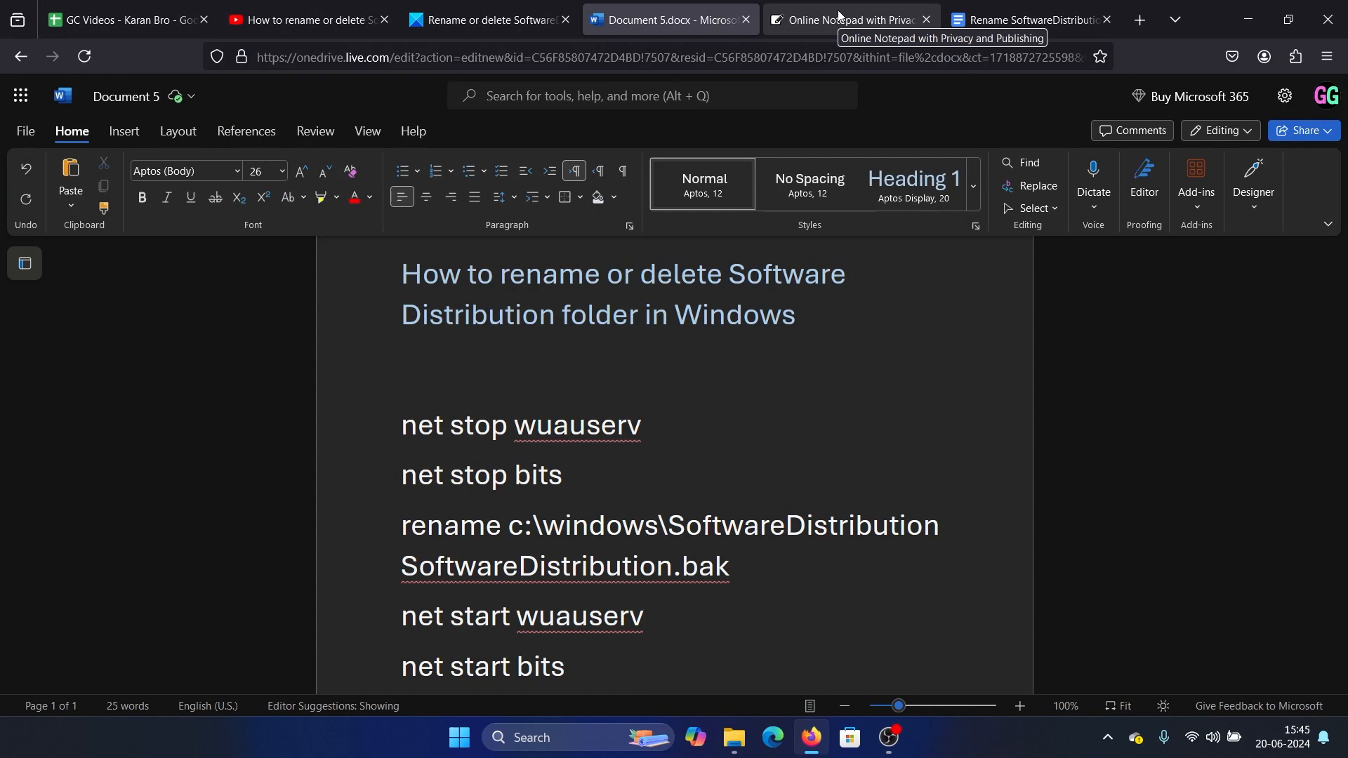
Bring up the Windows search panel from the taskbar over the Word command notes.
{"action": "left_click", "coordinate": [645, 616]}
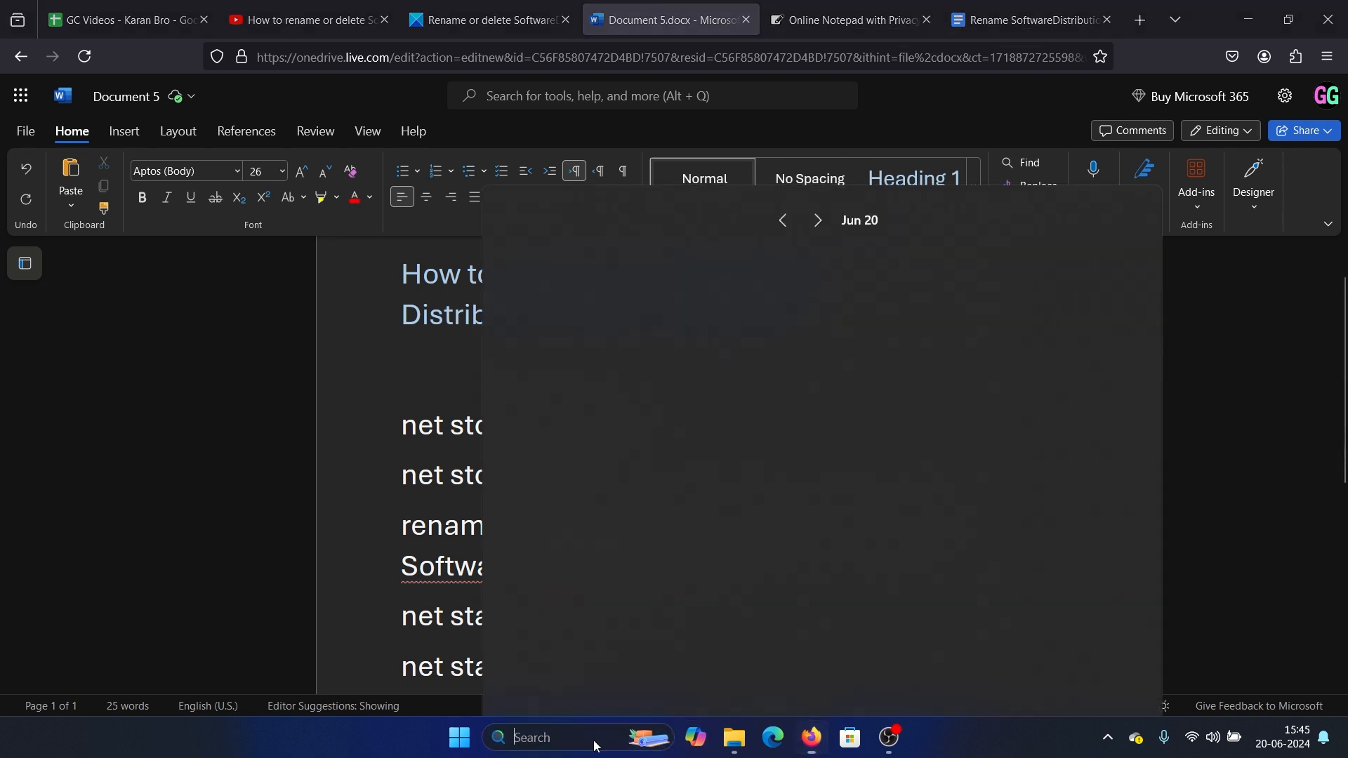
Search for 'command Prompt' and launch it as administrator.
{"action": "type", "text": "command Prompt"}
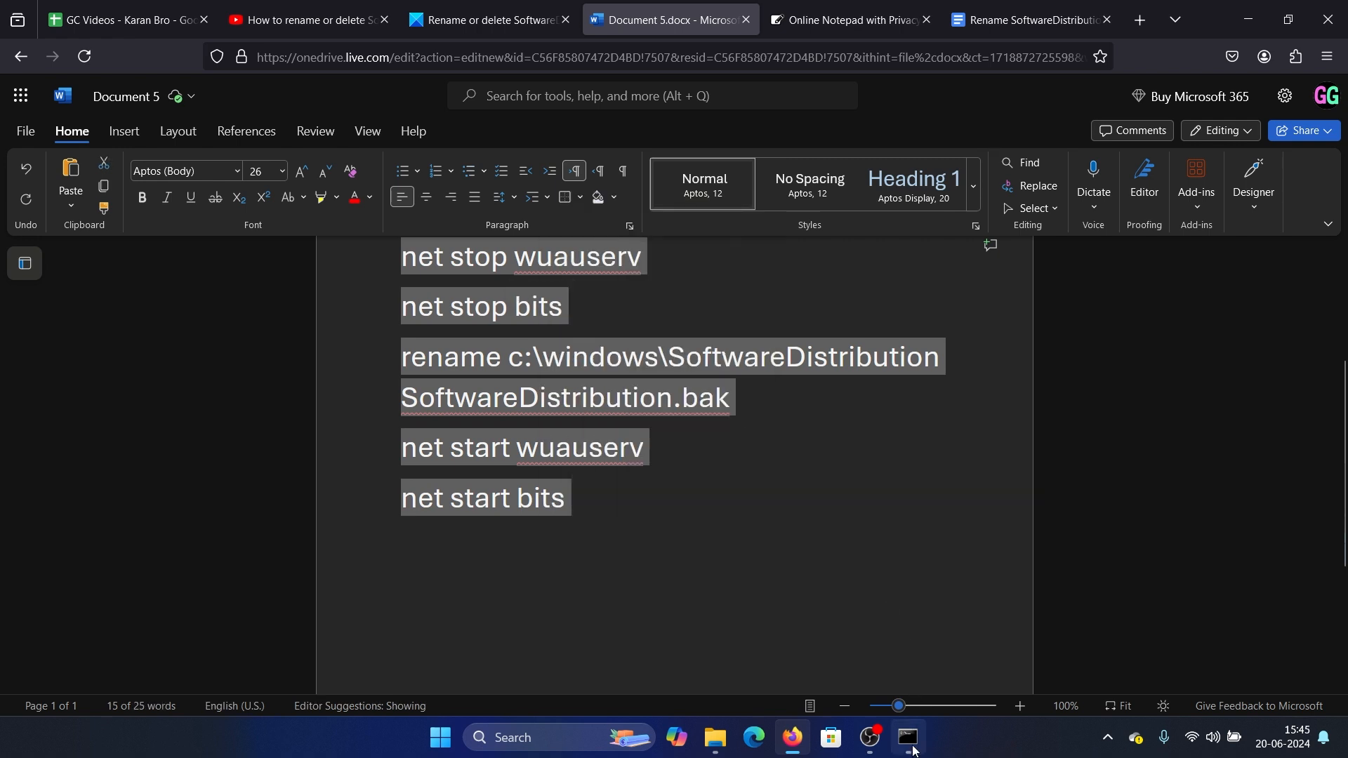
Run the final net start bits command after the rename, then return to the Word notes.
{"action": "left_click", "coordinate": [905, 737]}
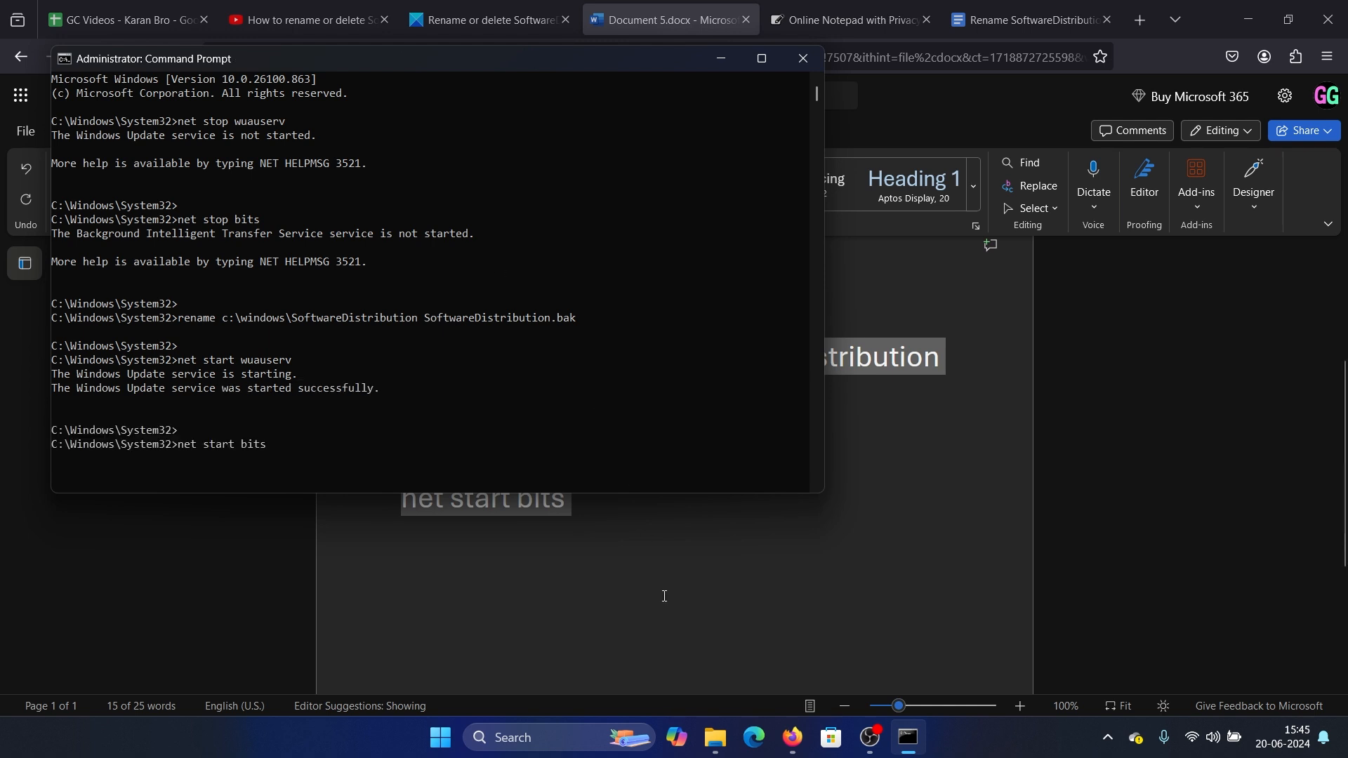
{"action": "key", "text": "Return"}
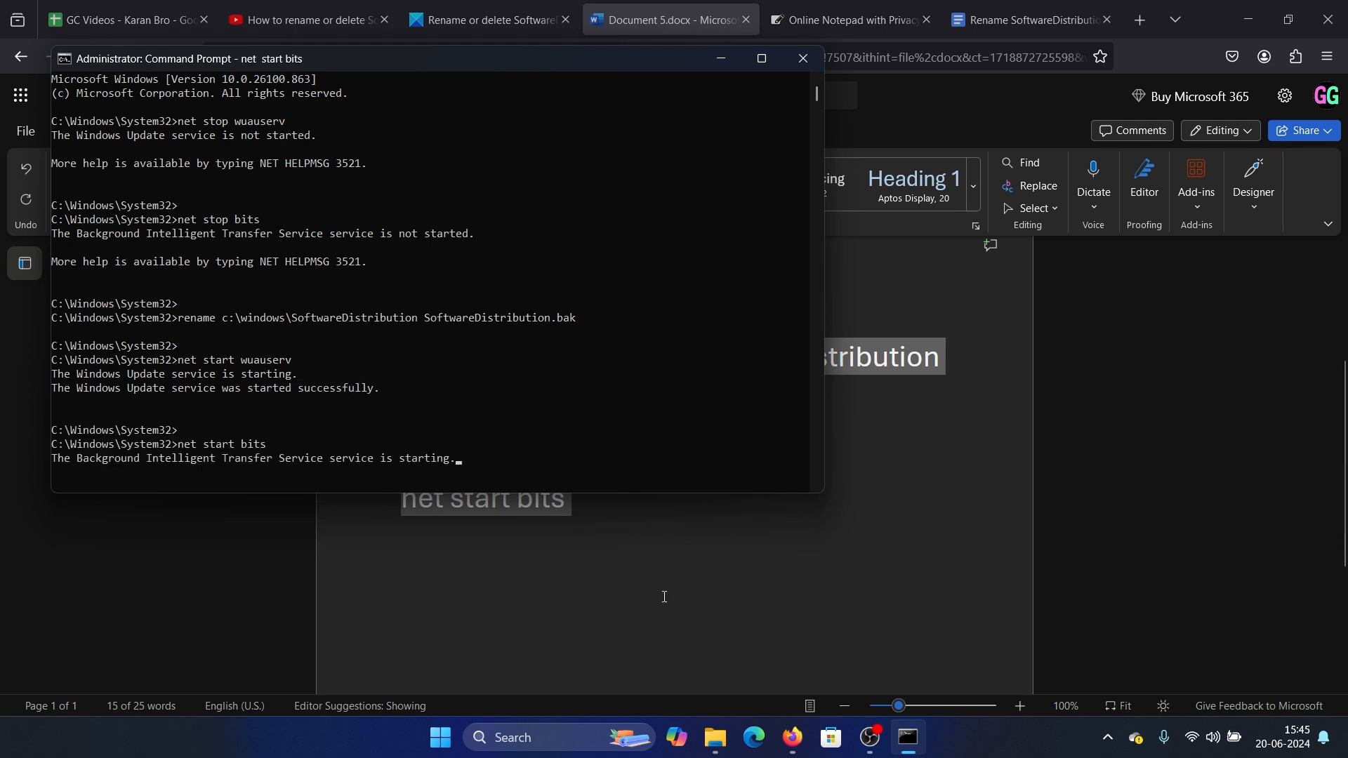
{"action": "left_click", "coordinate": [800, 57]}
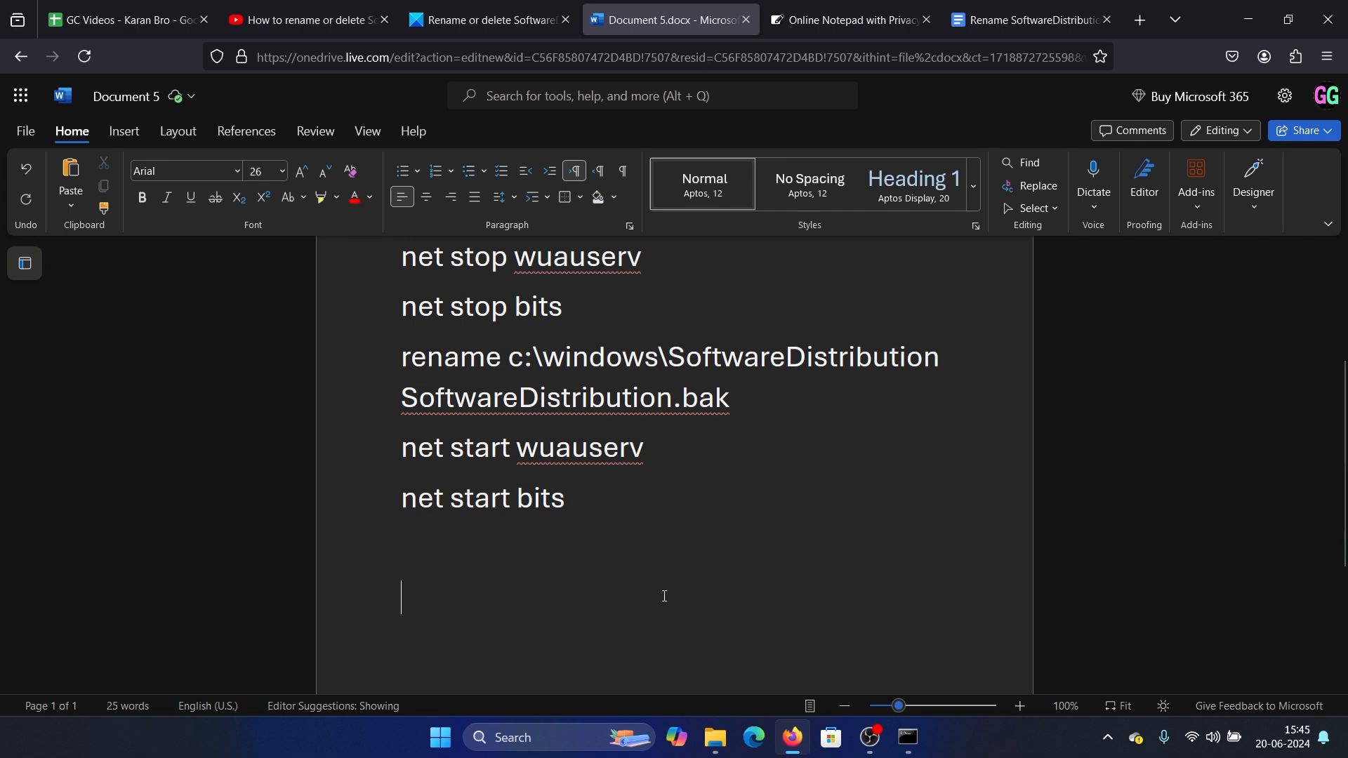
{"action": "scroll", "scroll_direction": "up", "scroll_amount": 3}
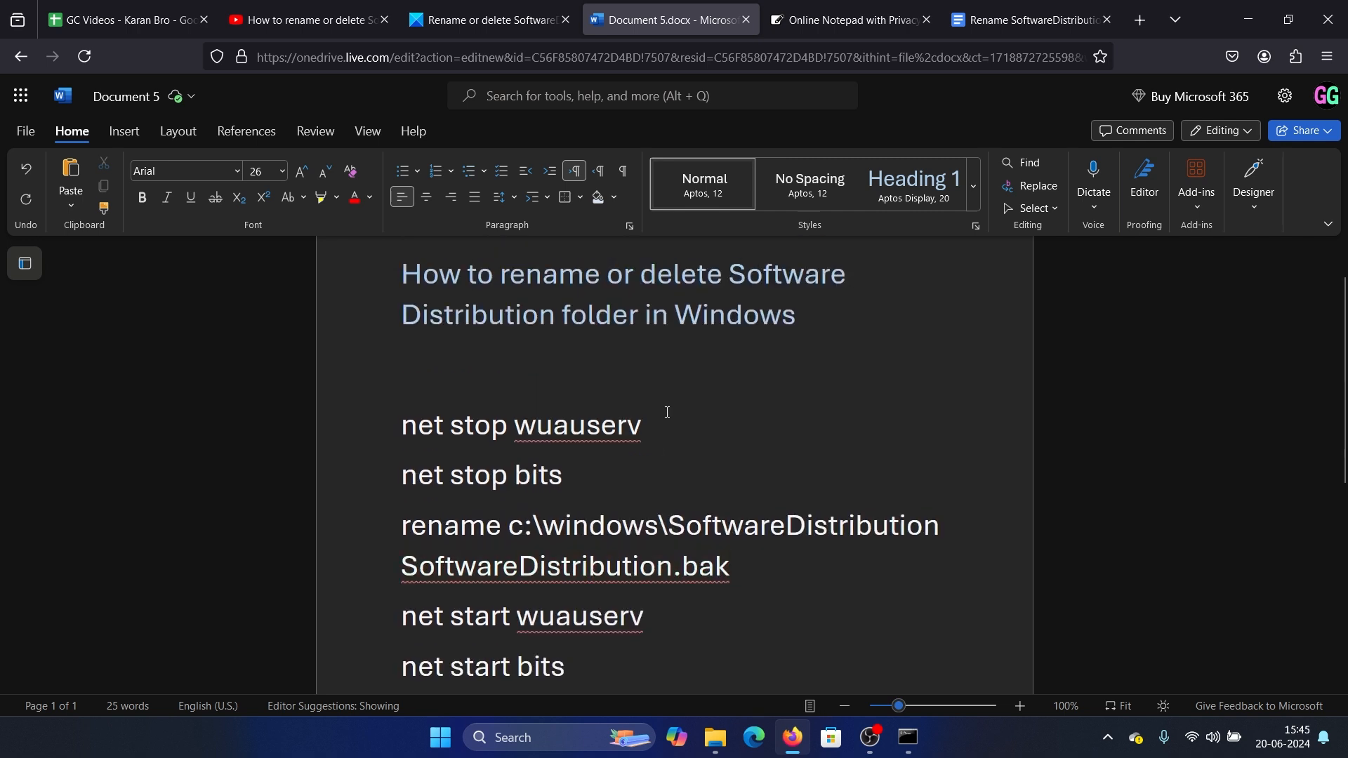
{"action": "mouse_move", "coordinate": [678, 383]}
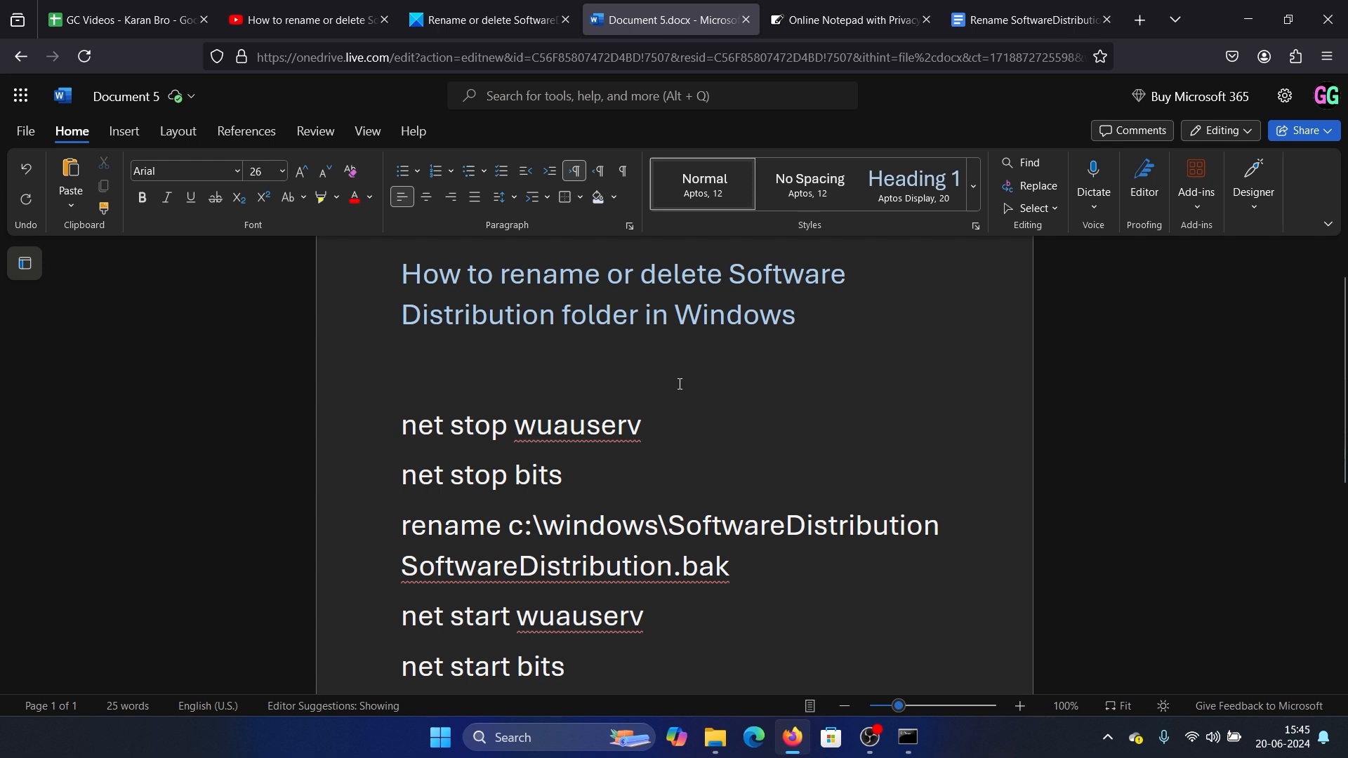
{"action": "mouse_move", "coordinate": [574, 737]}
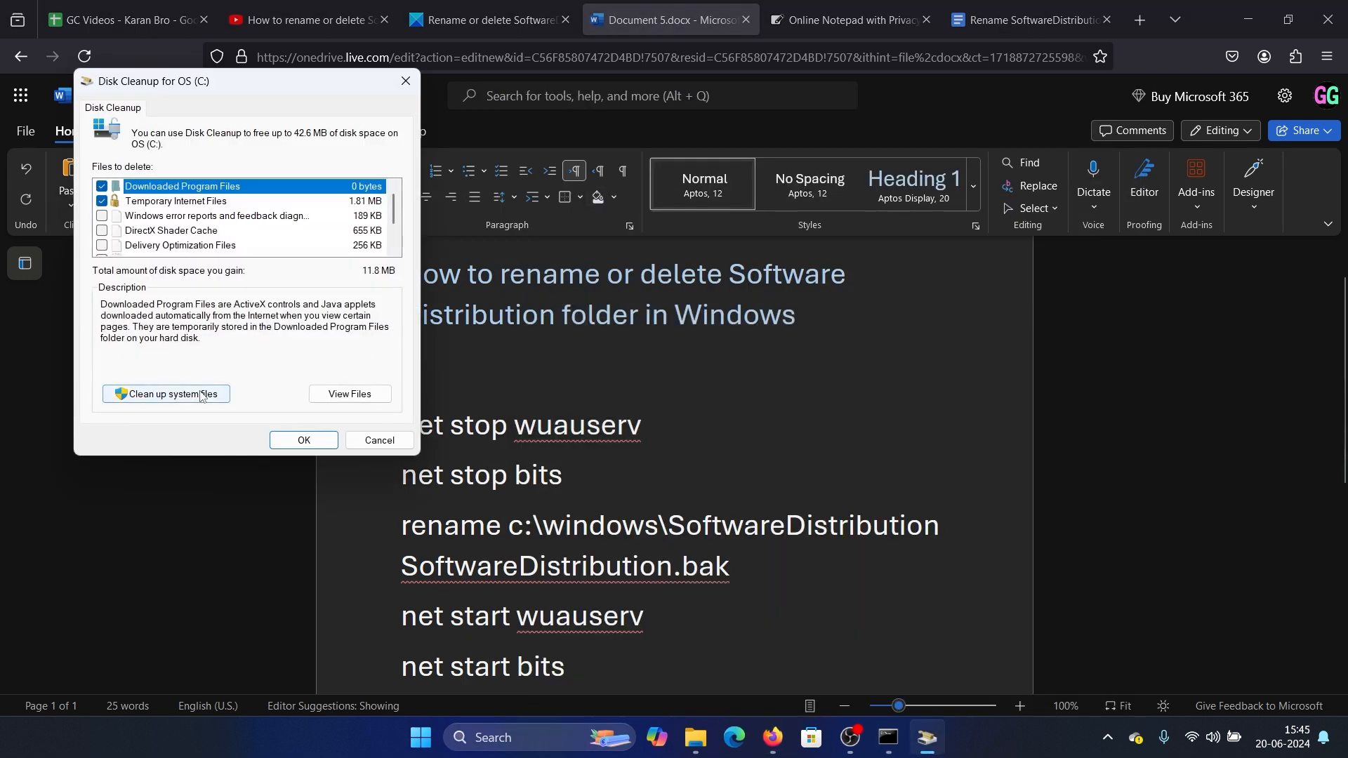
Choose 'Clean up system files' for drive OS (C:) in Disk Cleanup.
{"action": "left_click", "coordinate": [377, 439]}
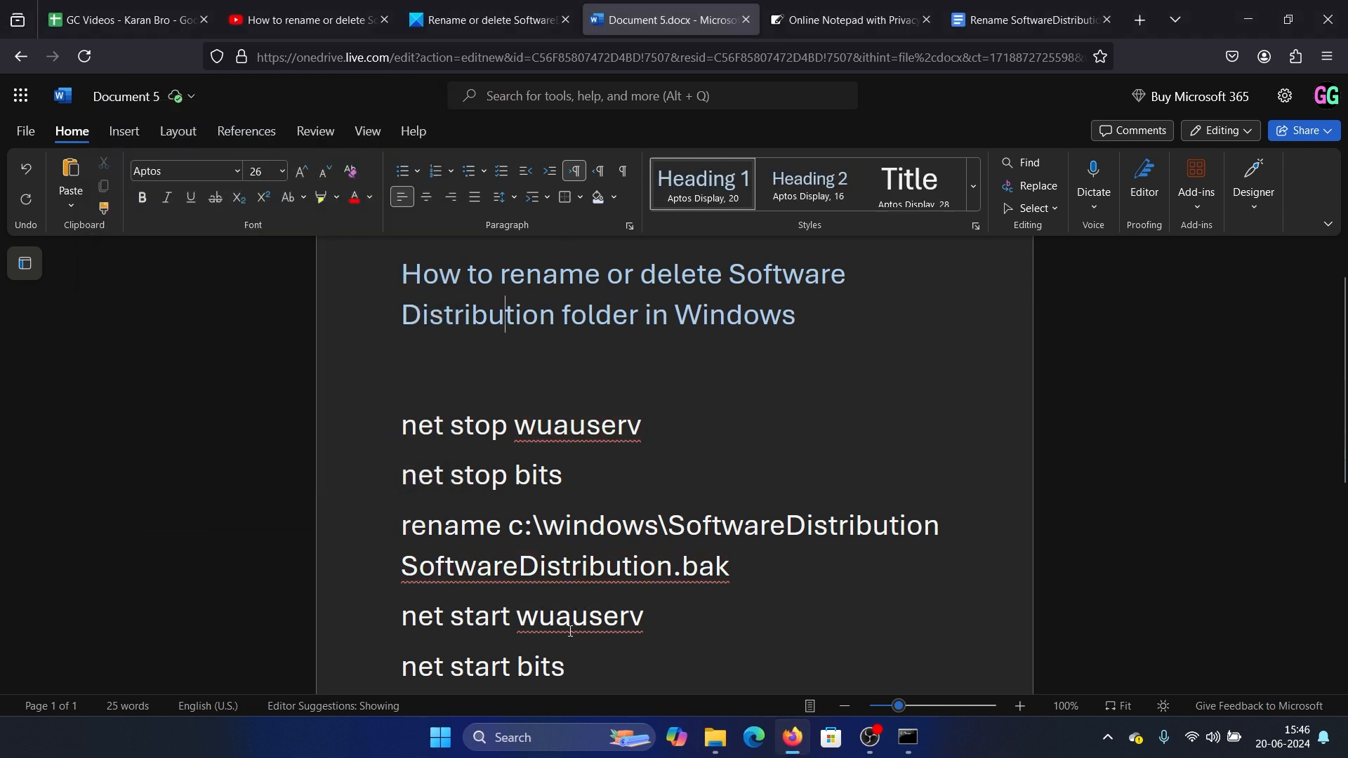
{"action": "mouse_move", "coordinate": [737, 436]}
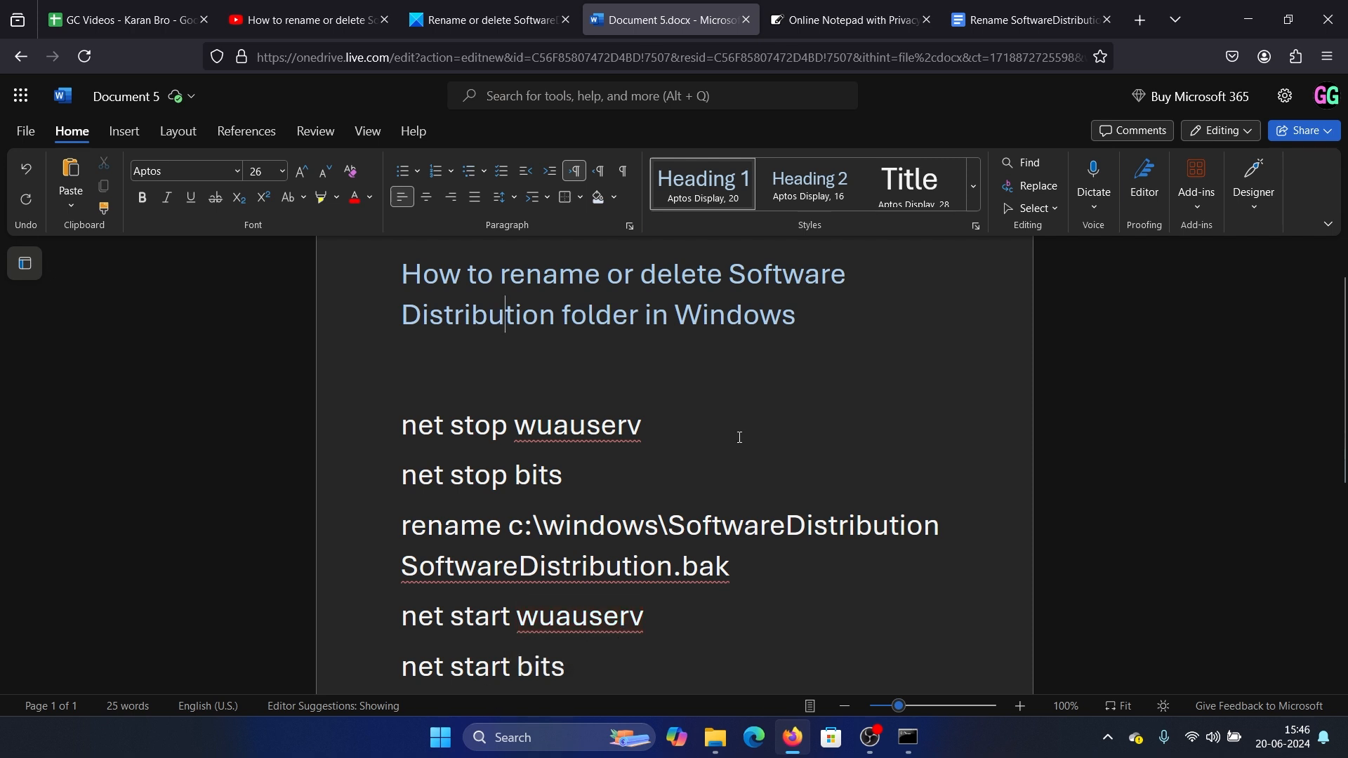
{"action": "mouse_move", "coordinate": [859, 604]}
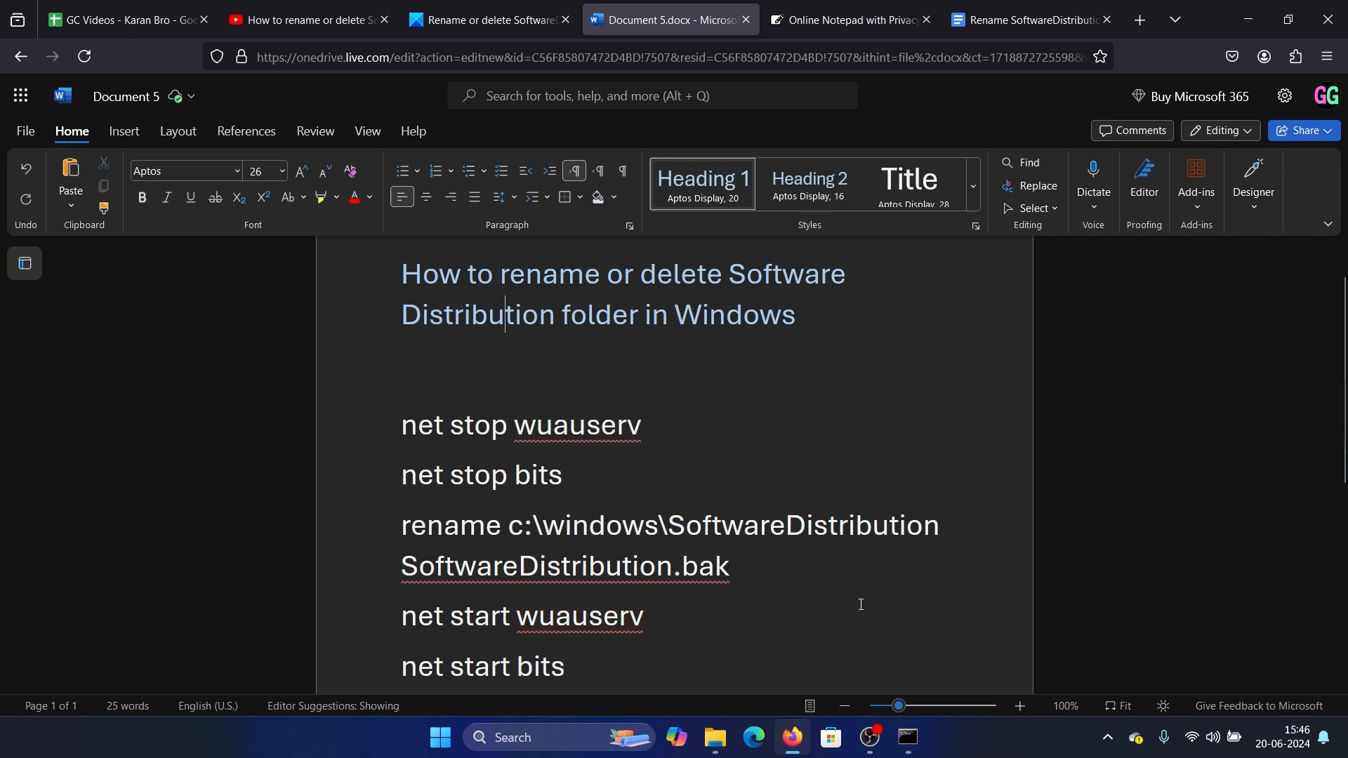